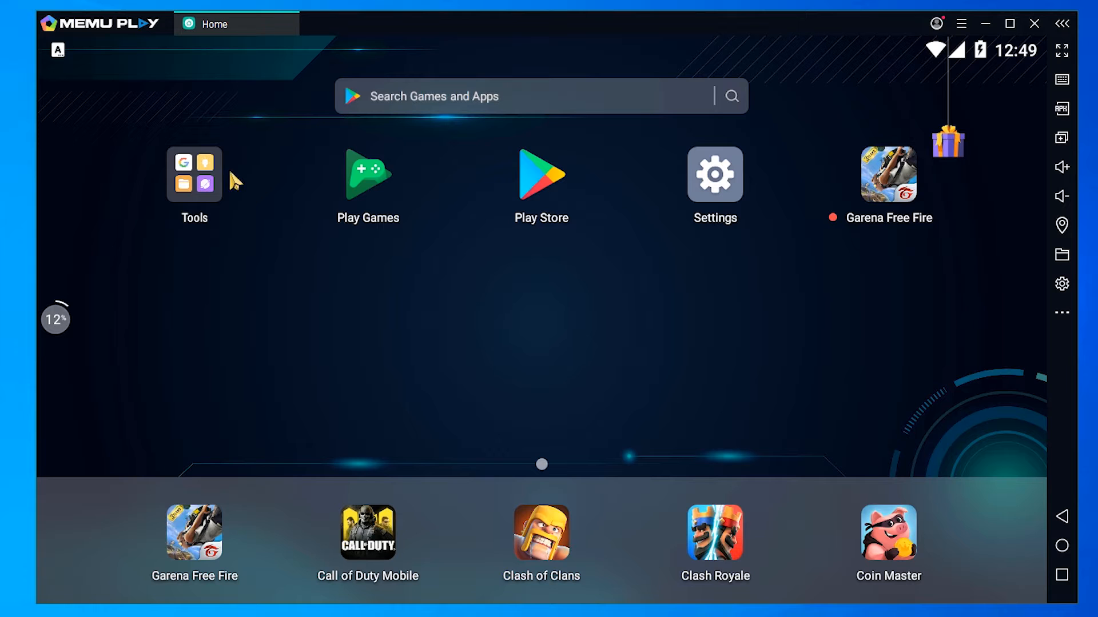
mouse_move(217, 185)
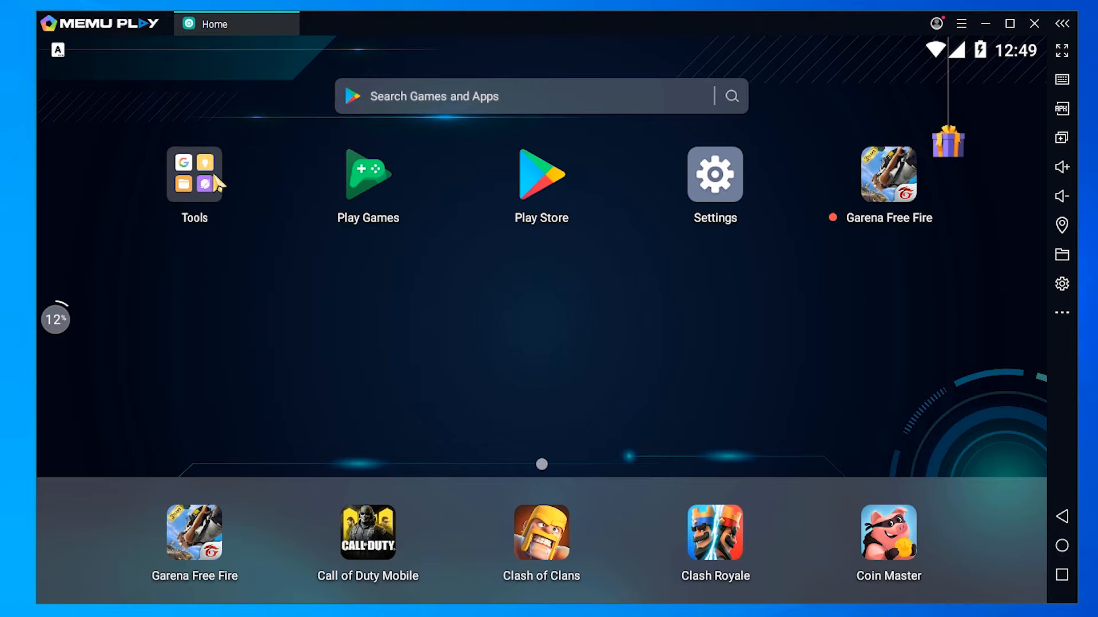
Open the Tools folder on the MEmu home screen
click(195, 175)
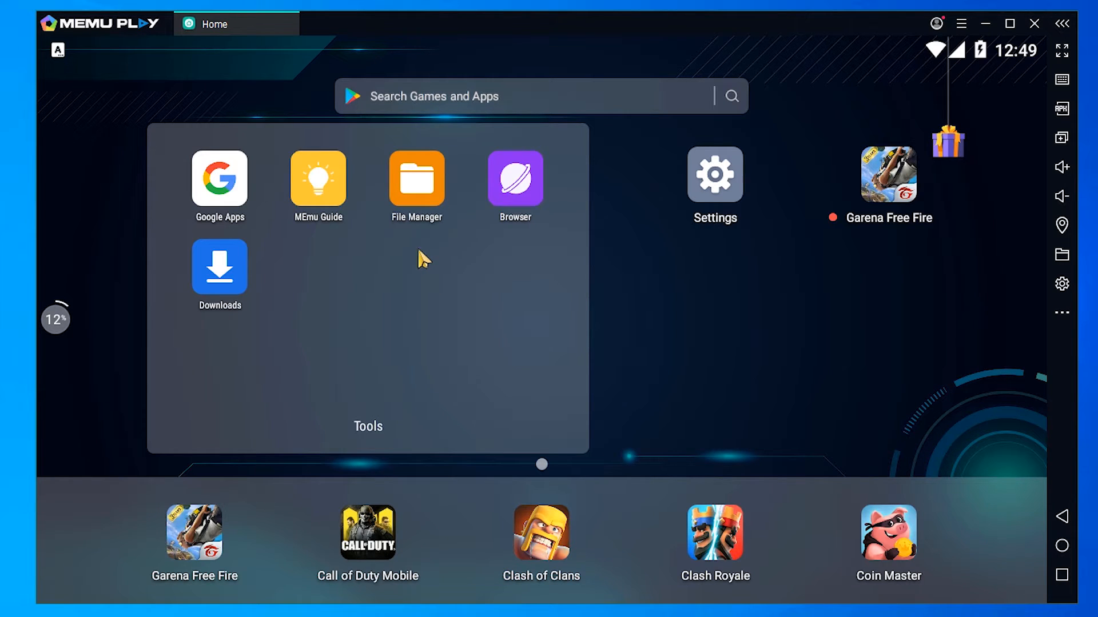
mouse_move(235, 203)
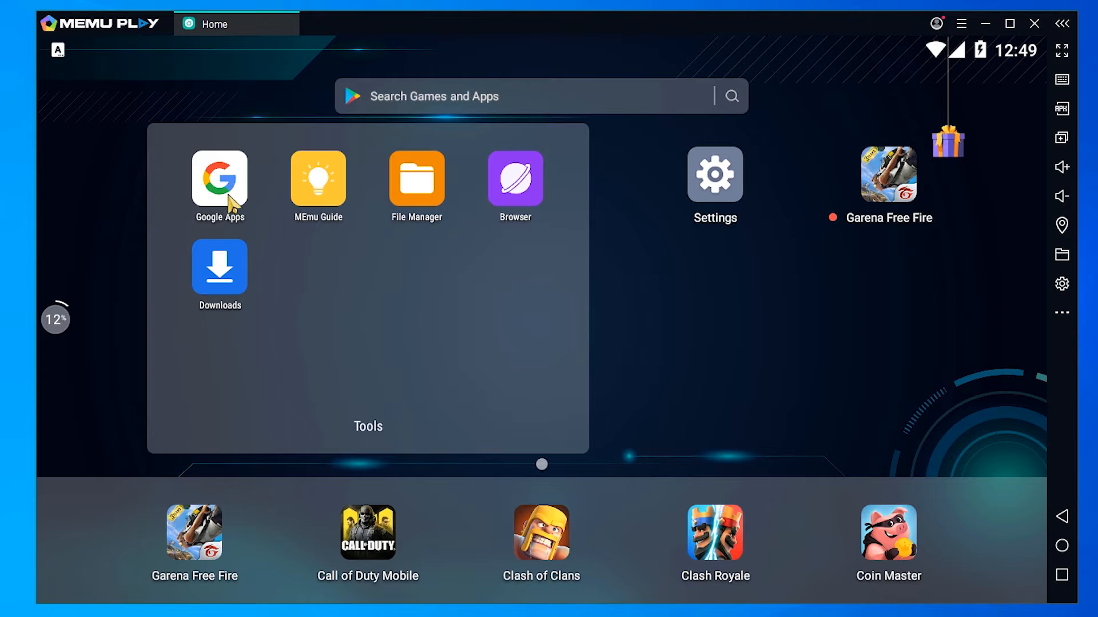
Launch the Google Apps installer and tick Contacts in the Not installed list
click(220, 181)
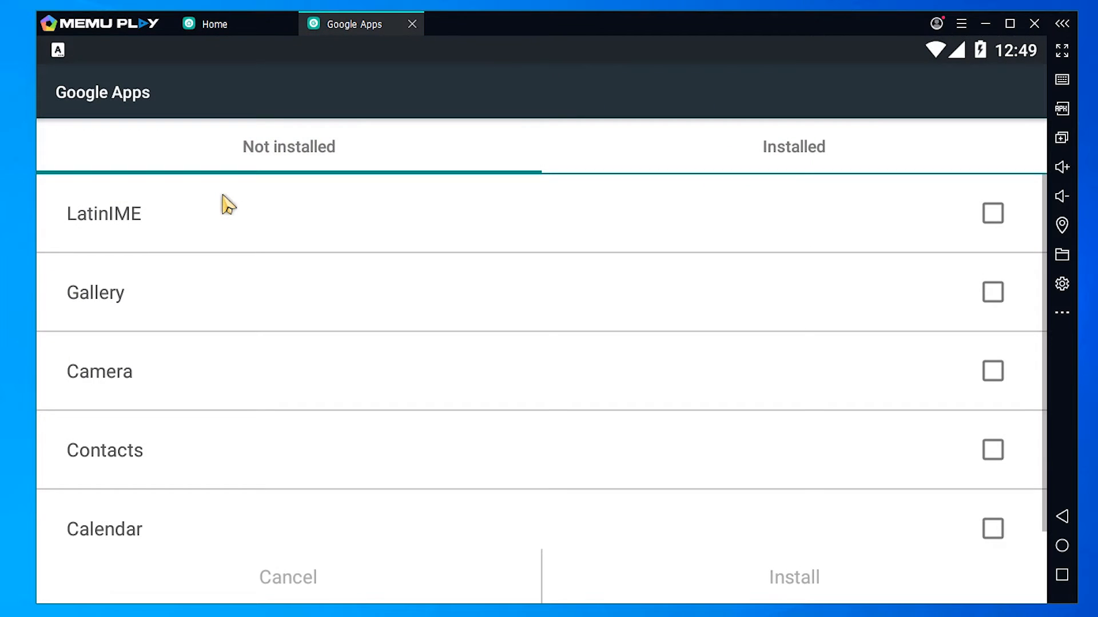
mouse_move(204, 399)
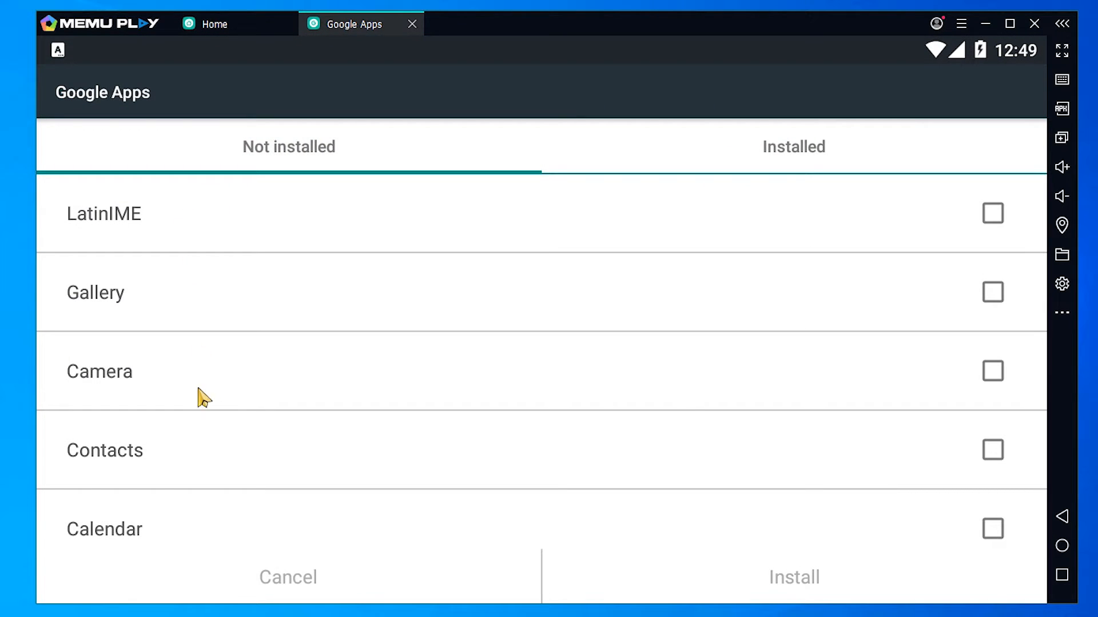
mouse_move(834, 446)
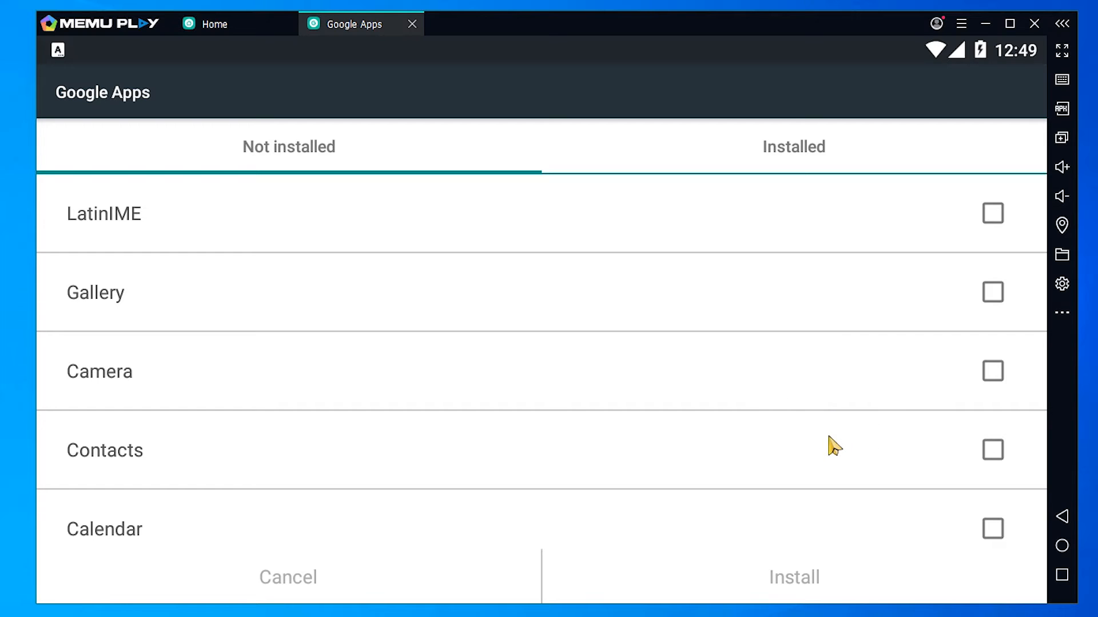
mouse_move(931, 452)
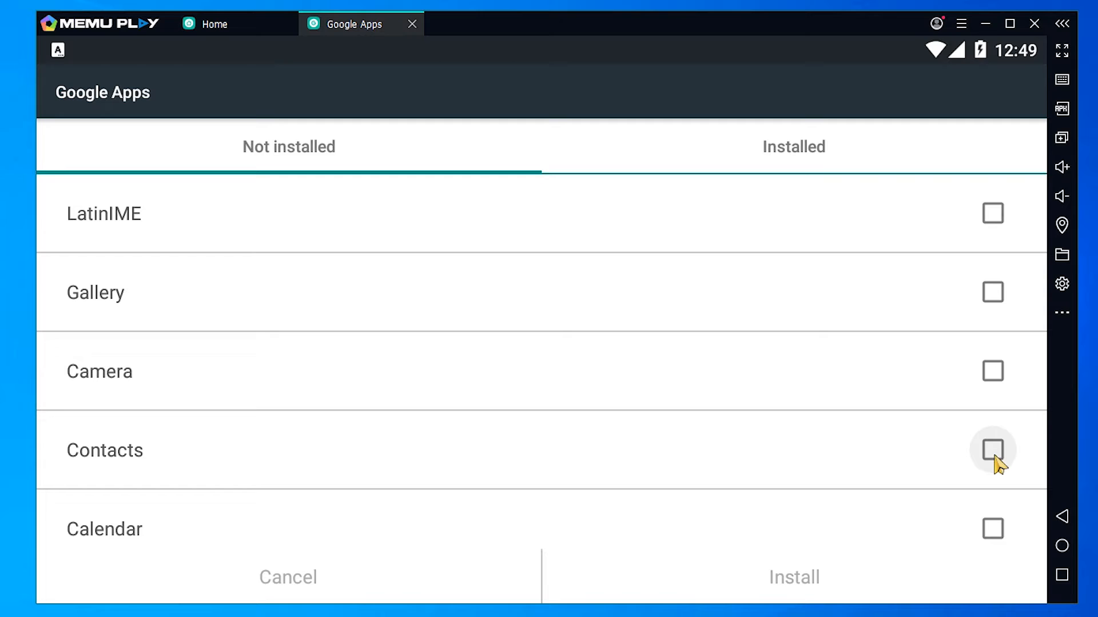
click(992, 451)
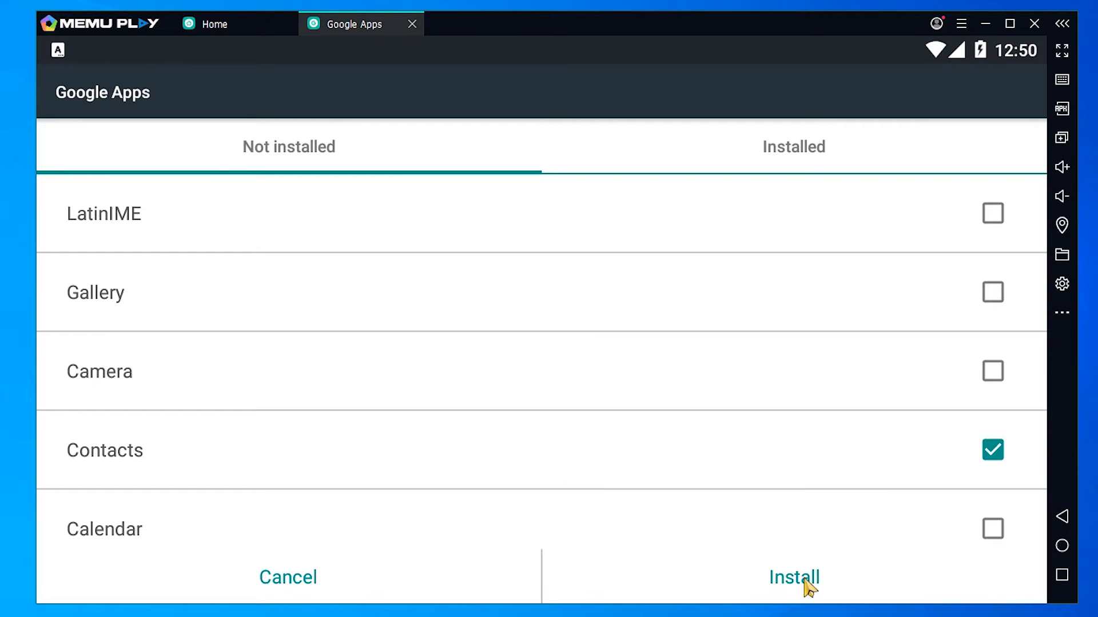
Install Contacts, confirming the download with Sure
click(794, 577)
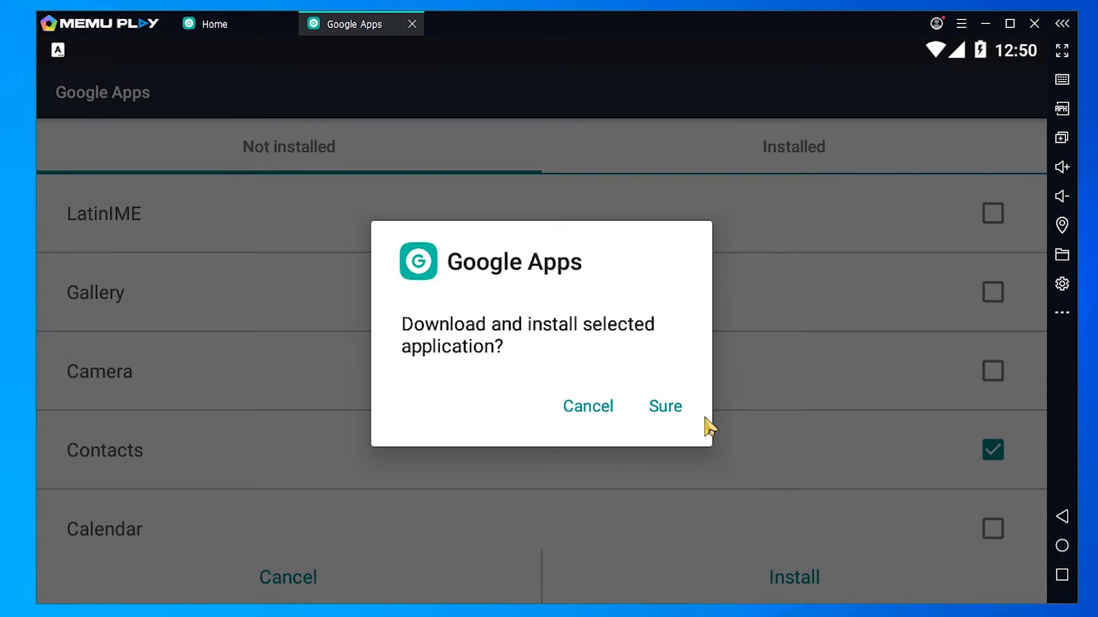
click(664, 406)
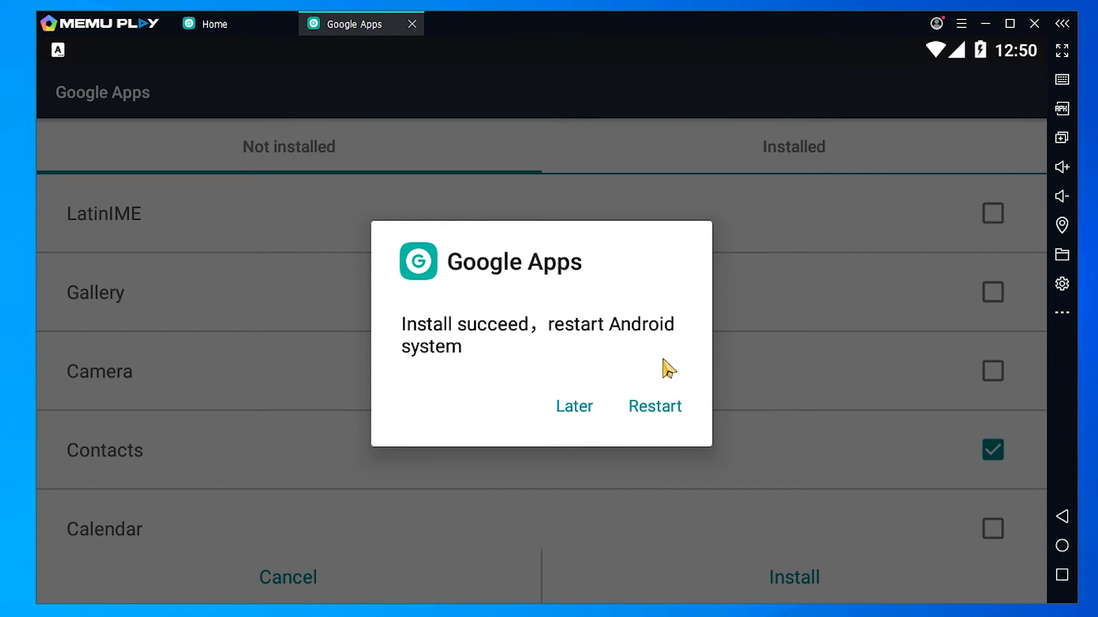
mouse_move(676, 423)
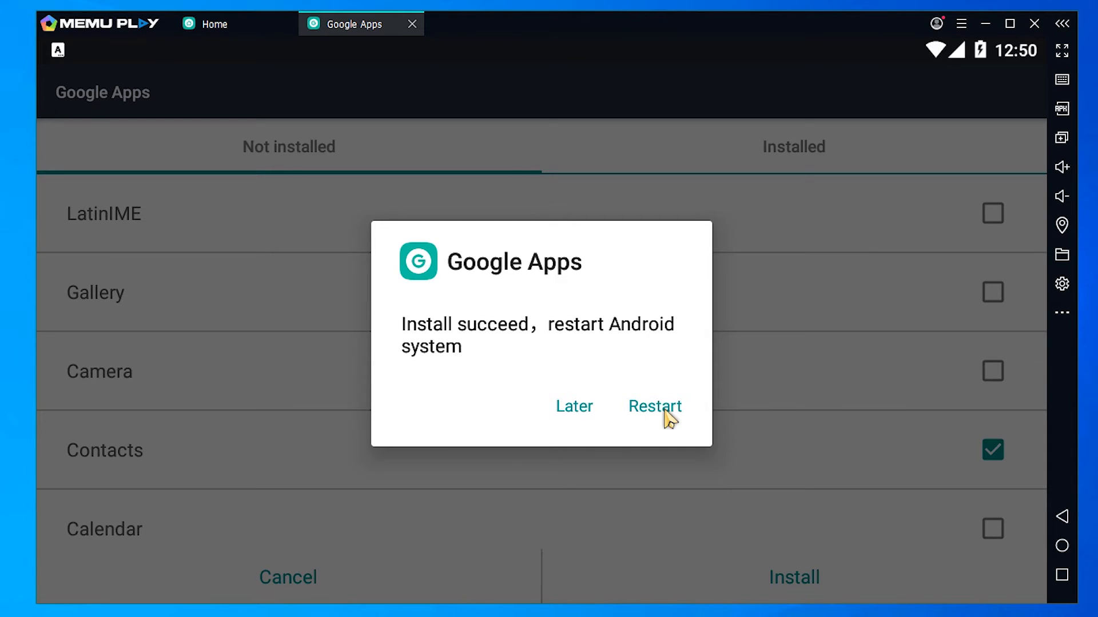
Restart Android from the Install succeed dialog
click(654, 407)
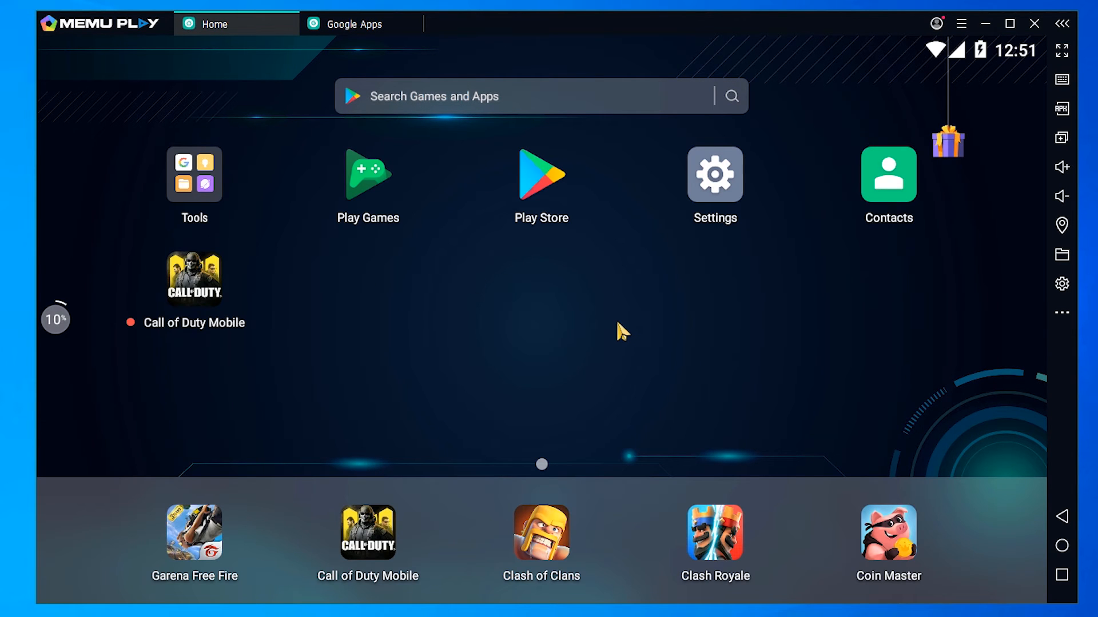
mouse_move(935, 163)
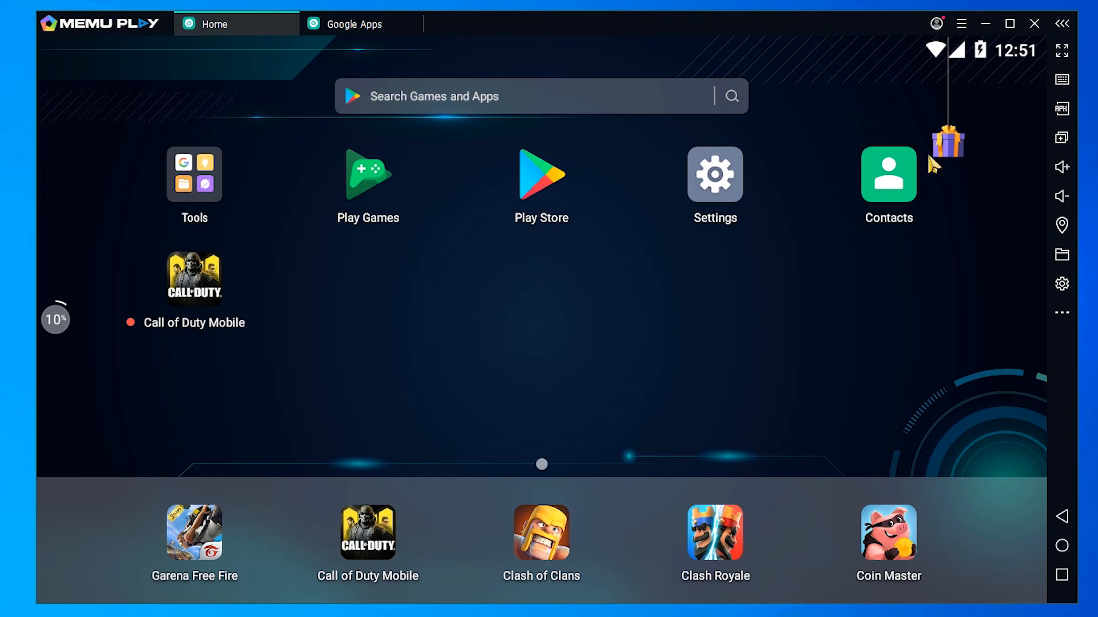
mouse_move(898, 195)
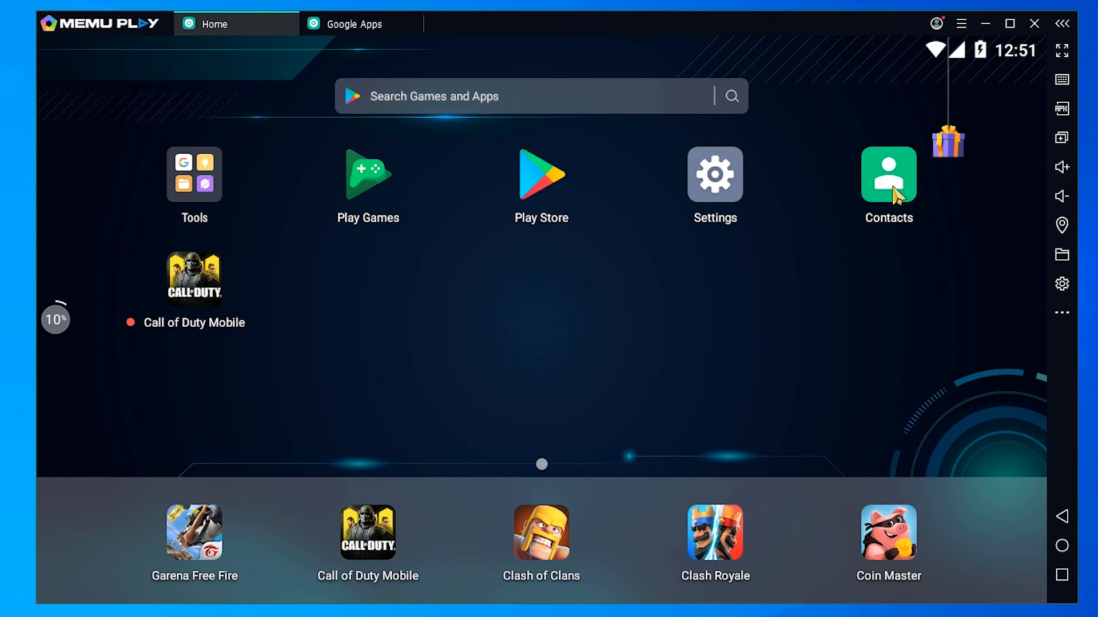
Launch the new Contacts app and scroll down the ALL contacts list
click(888, 173)
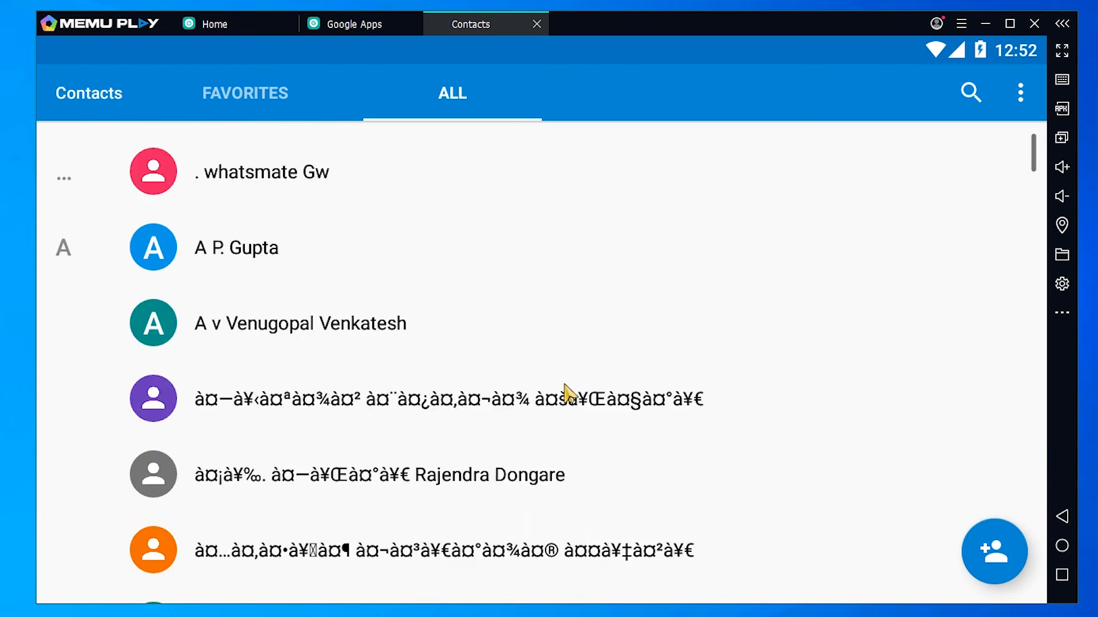
scroll(down, 3)
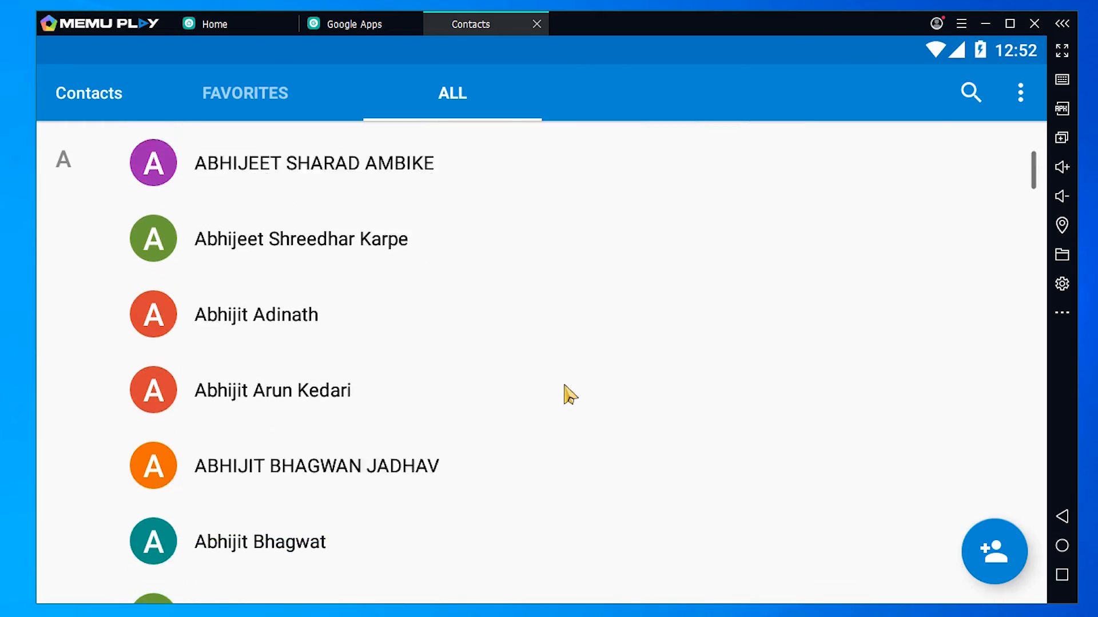
scroll(down, 3)
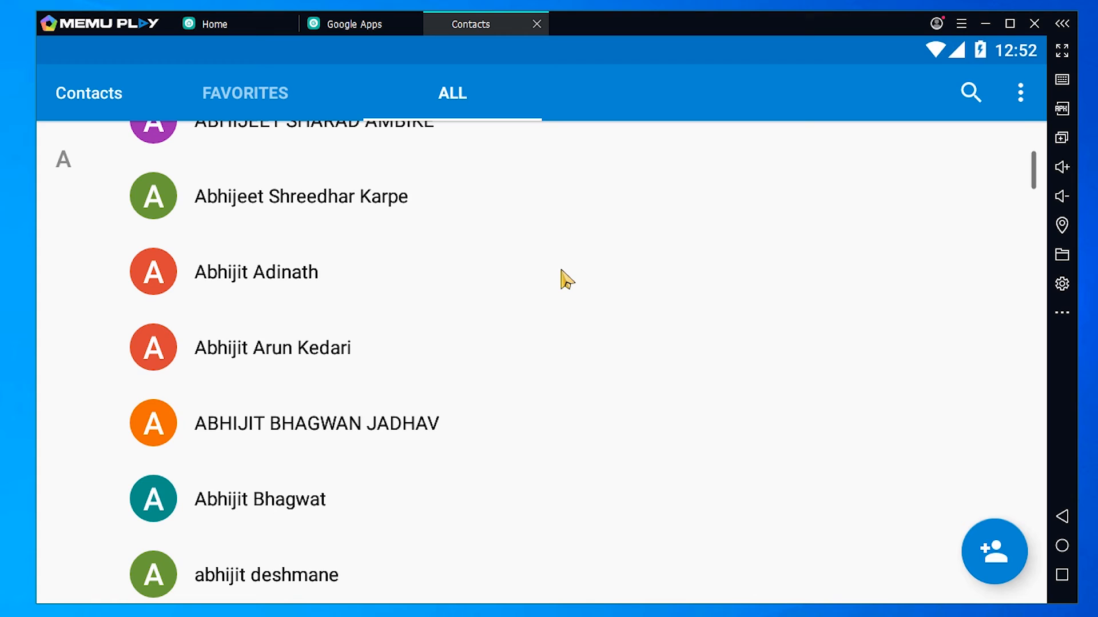